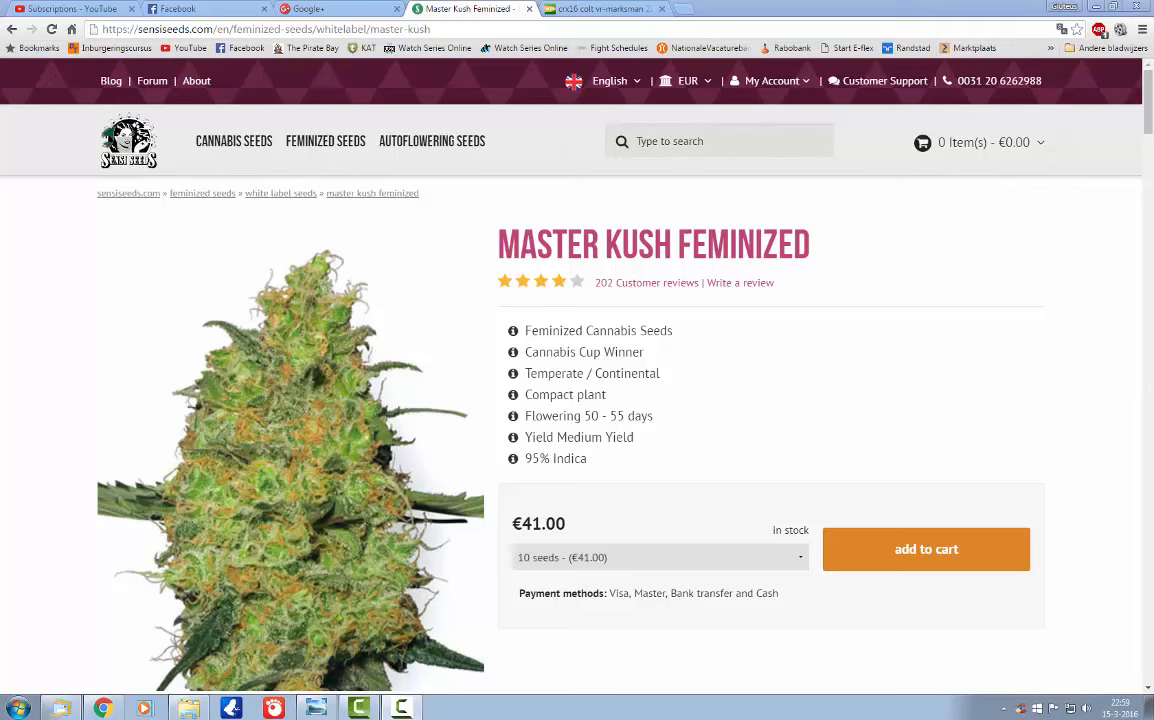
{"action": "mouse_move", "coordinate": [131, 336]}
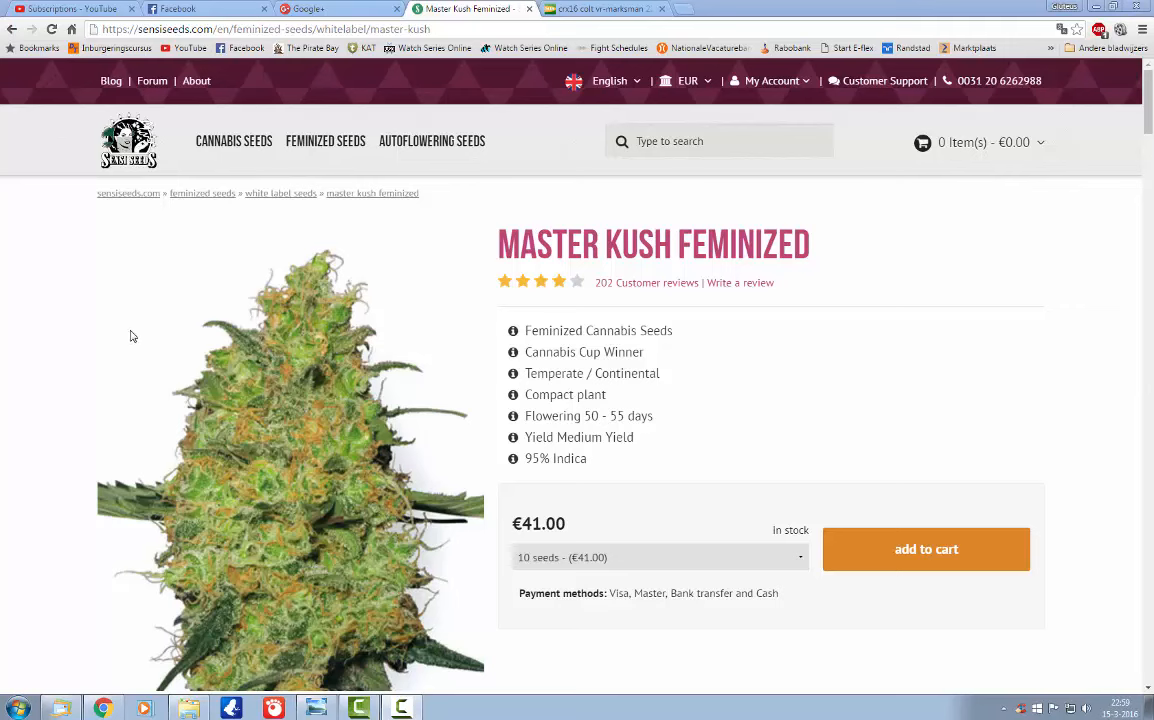
{"action": "mouse_move", "coordinate": [988, 266]}
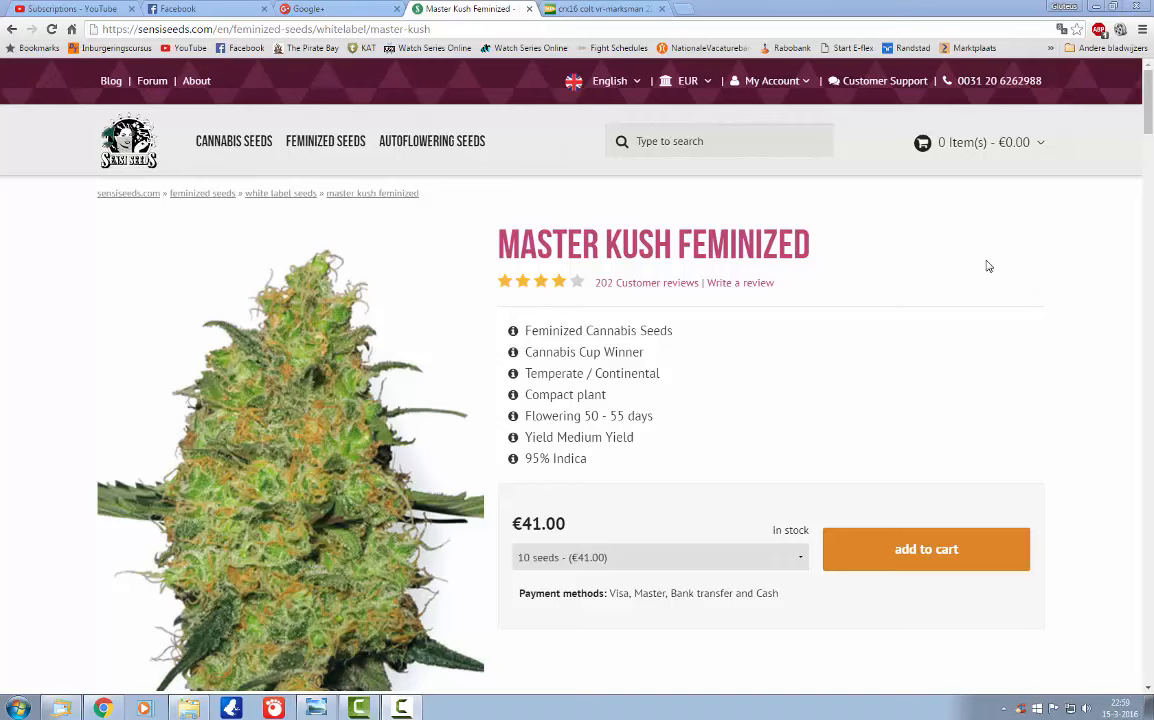
Step: Scroll through the Google+ regulated-goods warning screenshot in Windows Photo Viewer
{"action": "scroll", "scroll_direction": "down", "scroll_amount": 3}
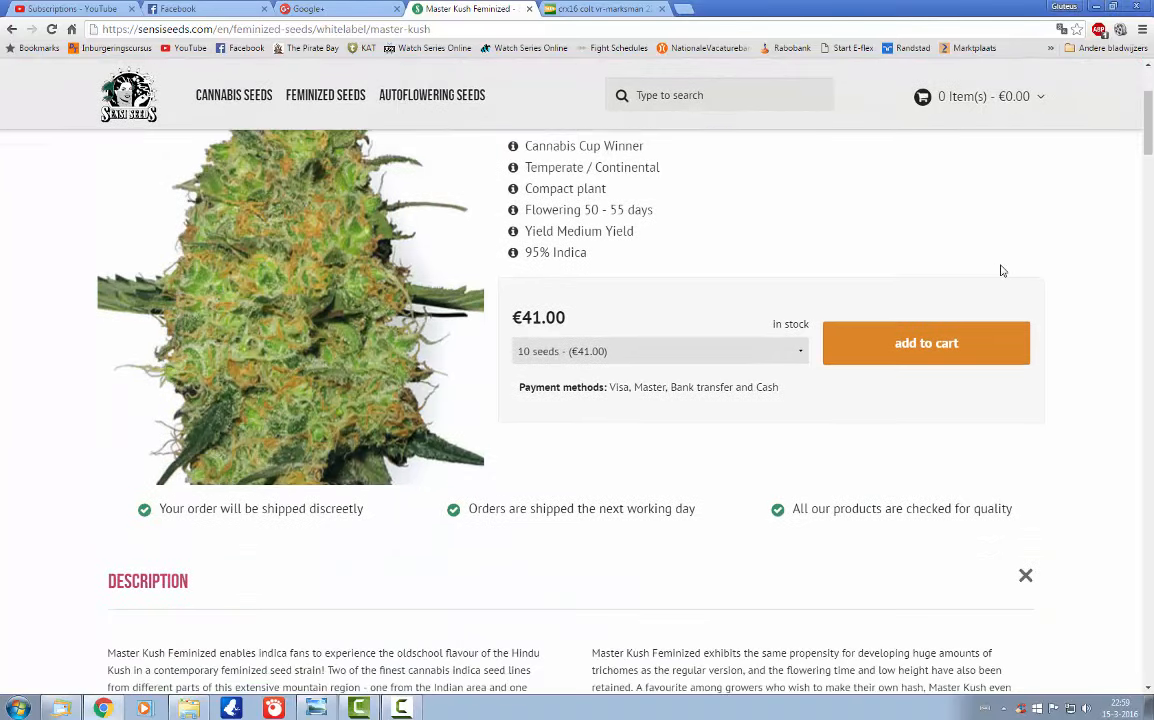
{"action": "scroll", "scroll_direction": "up", "scroll_amount": 3}
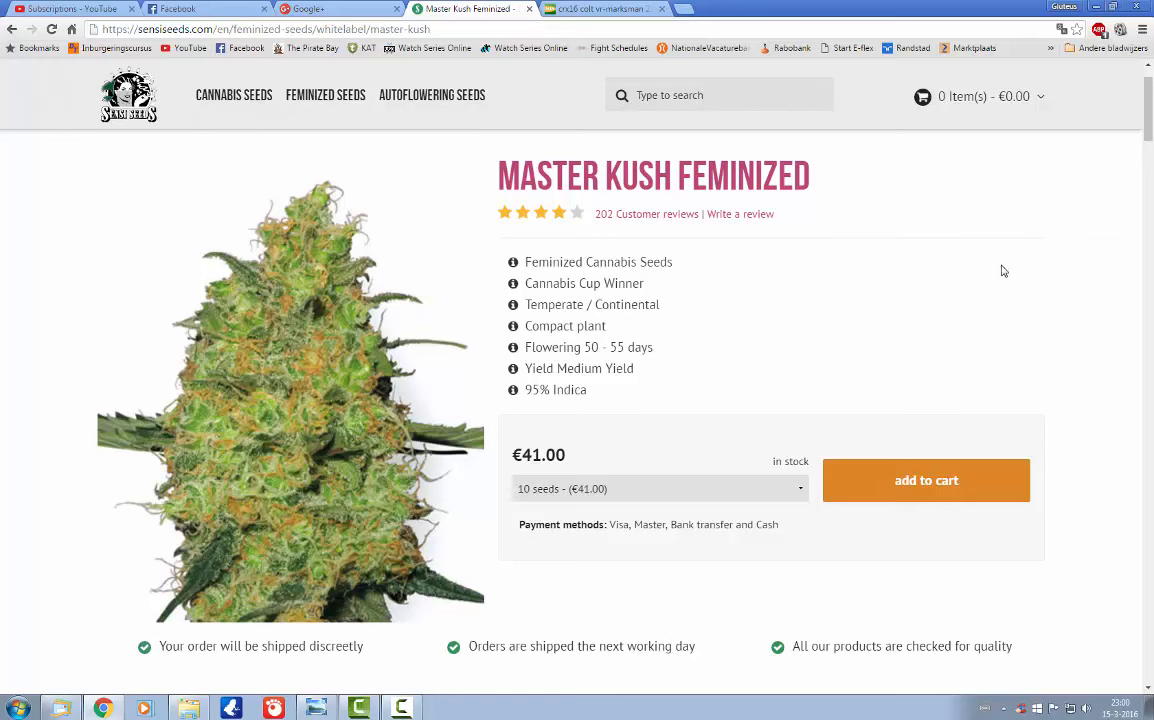
{"action": "mouse_move", "coordinate": [955, 360]}
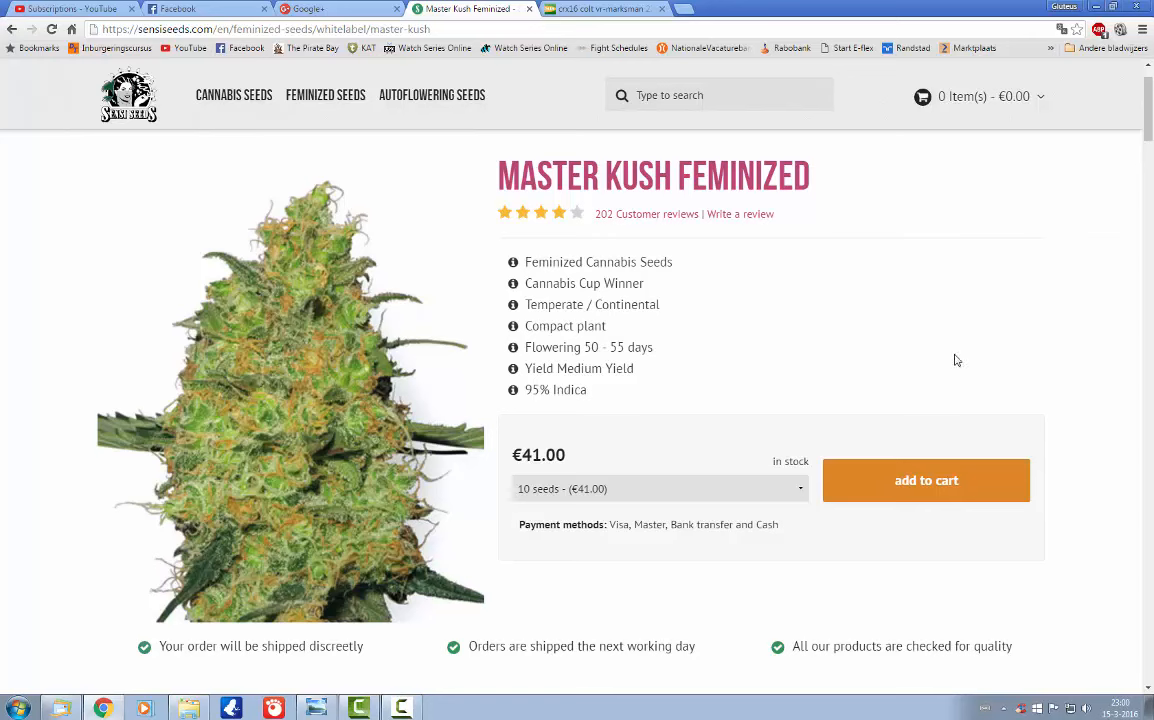
{"action": "mouse_move", "coordinate": [950, 358]}
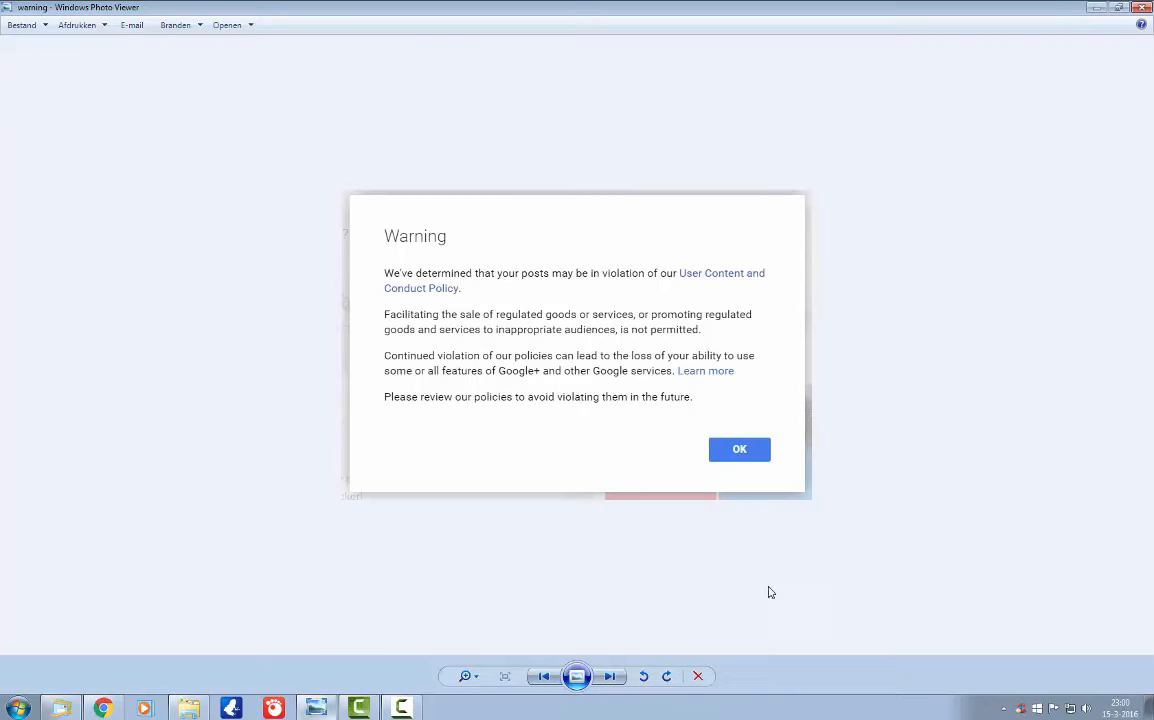
{"action": "mouse_move", "coordinate": [882, 507]}
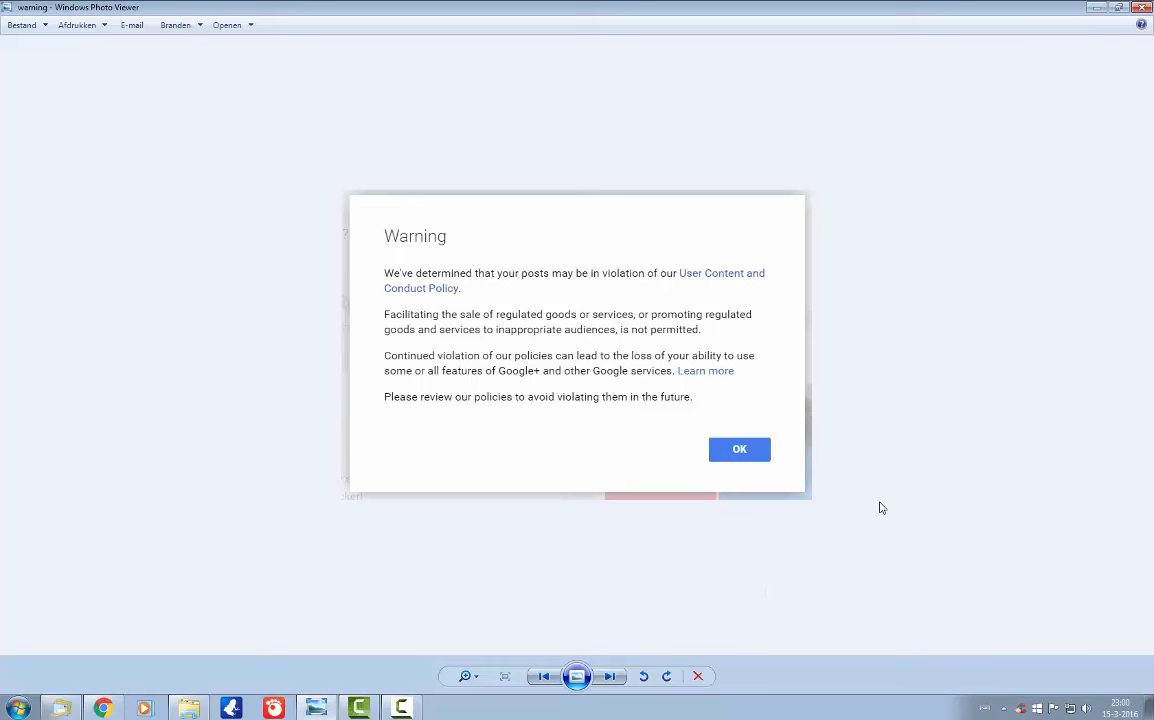
{"action": "mouse_move", "coordinate": [879, 491]}
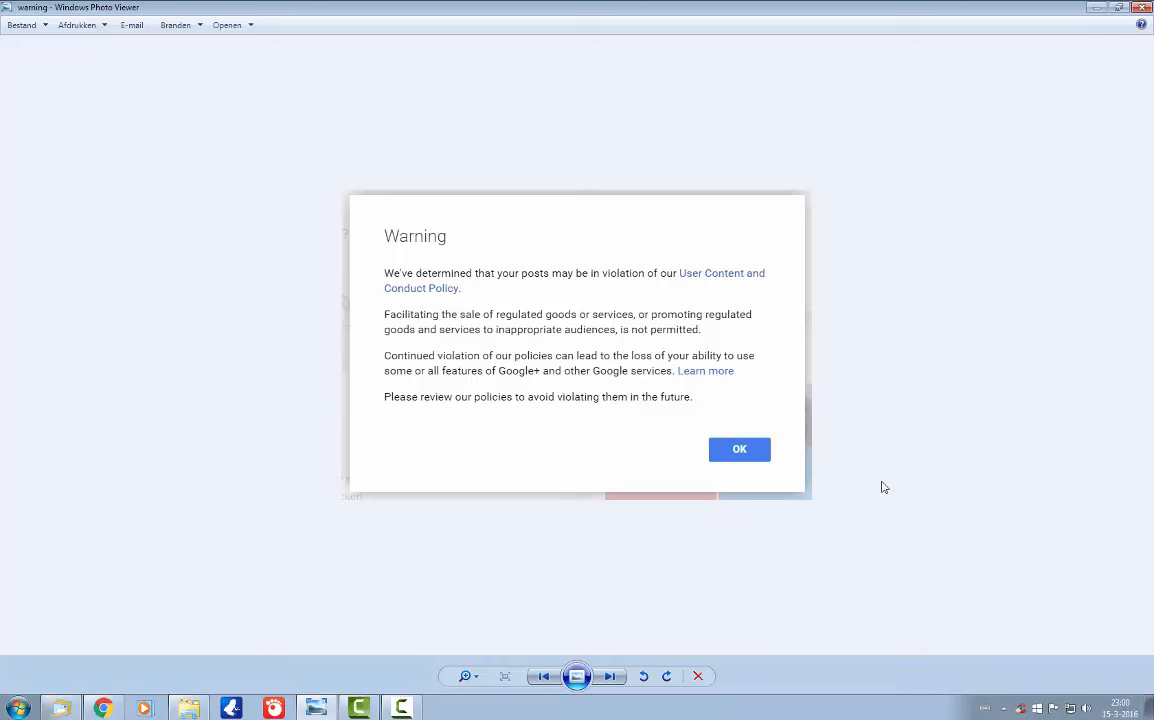
{"action": "mouse_move", "coordinate": [812, 428]}
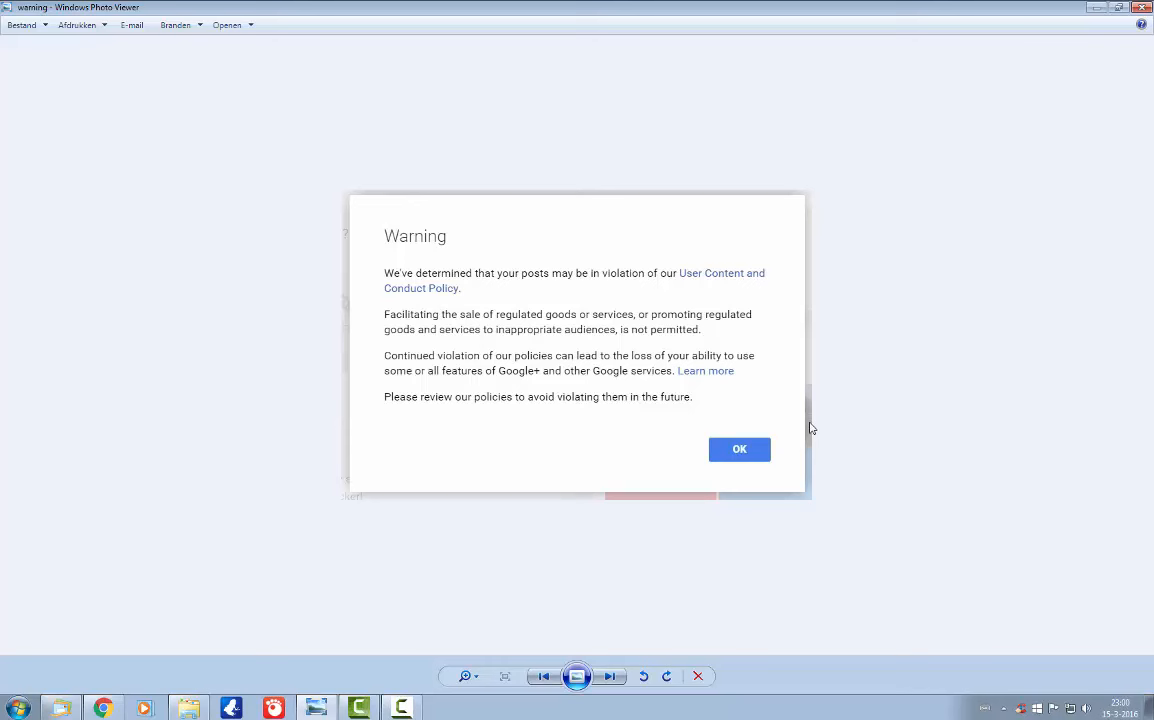
{"action": "mouse_move", "coordinate": [771, 425]}
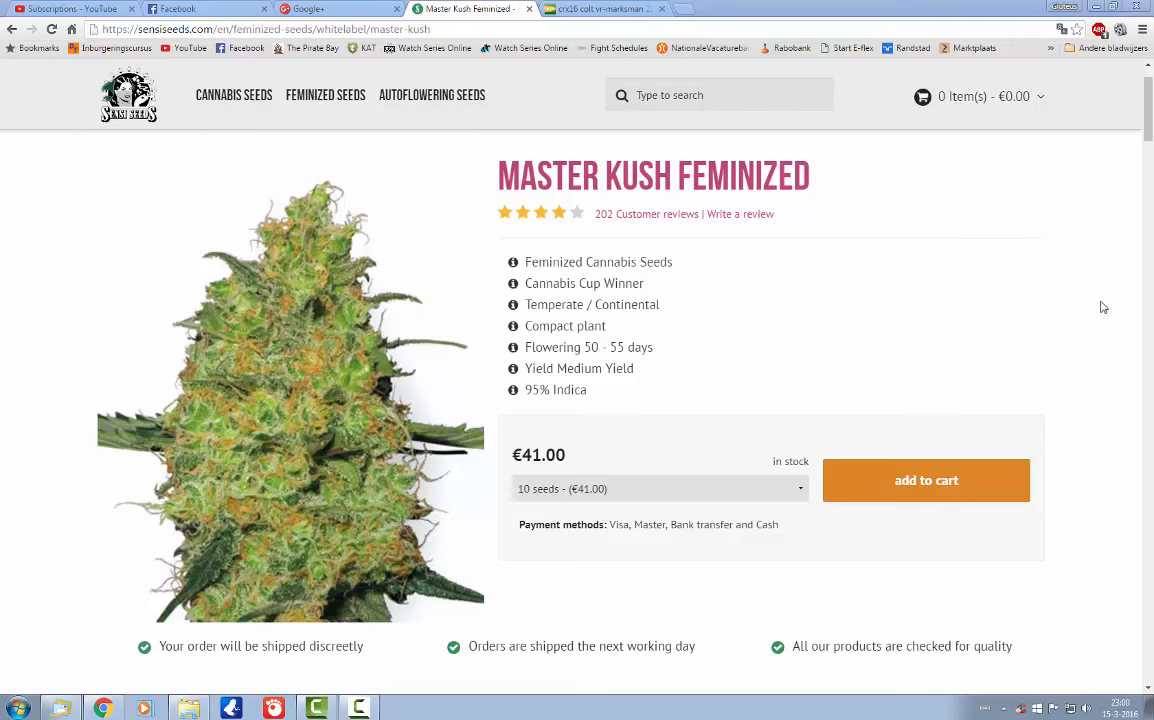
{"action": "mouse_move", "coordinate": [1079, 229]}
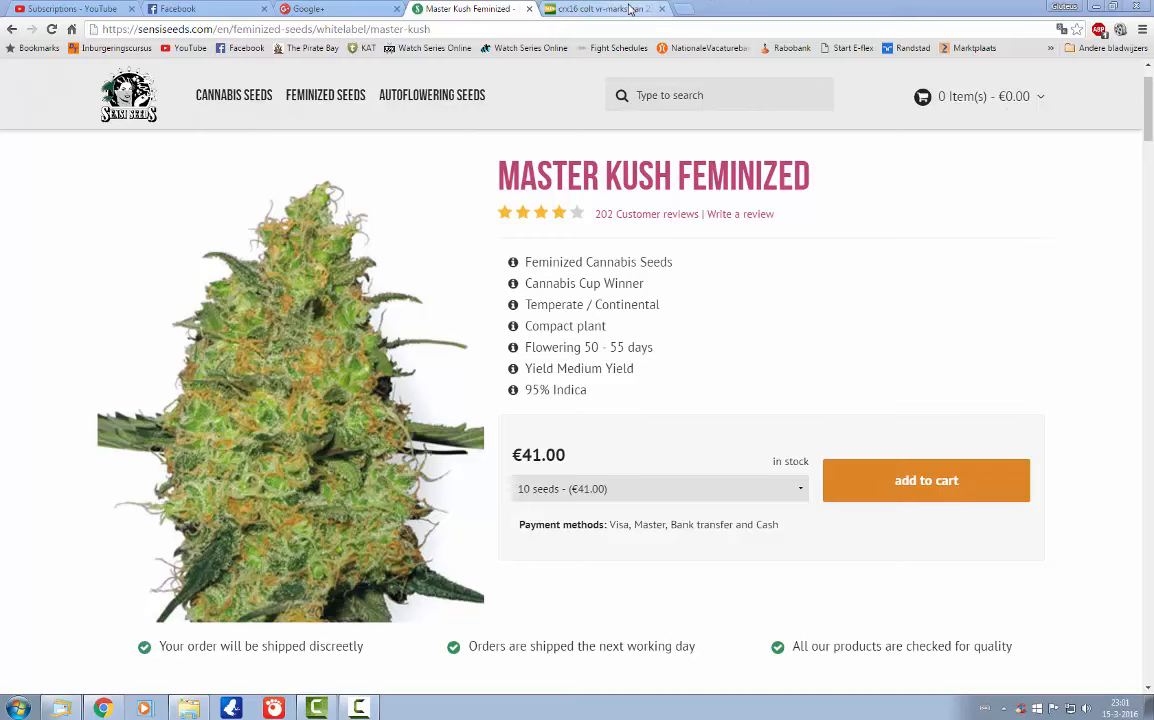
Step: Copy the web address of the GunBroker crx16 Colt VR-Marksman rifle listing
{"action": "left_click", "coordinate": [600, 8]}
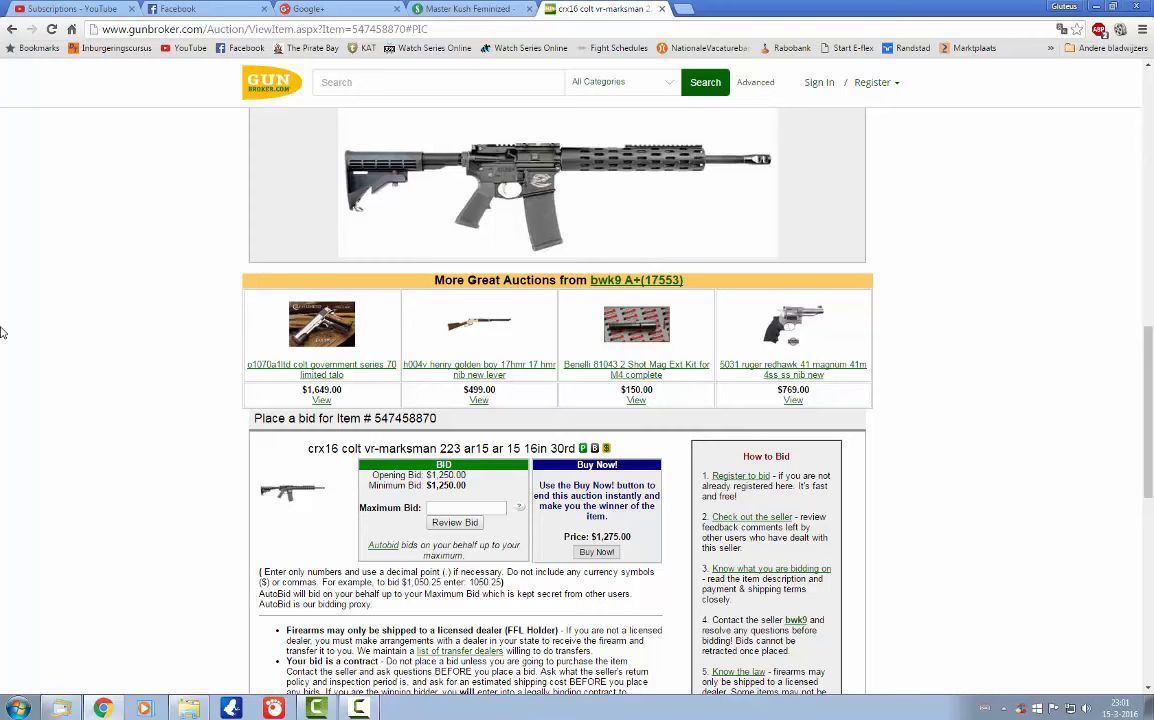
{"action": "mouse_move", "coordinate": [178, 223]}
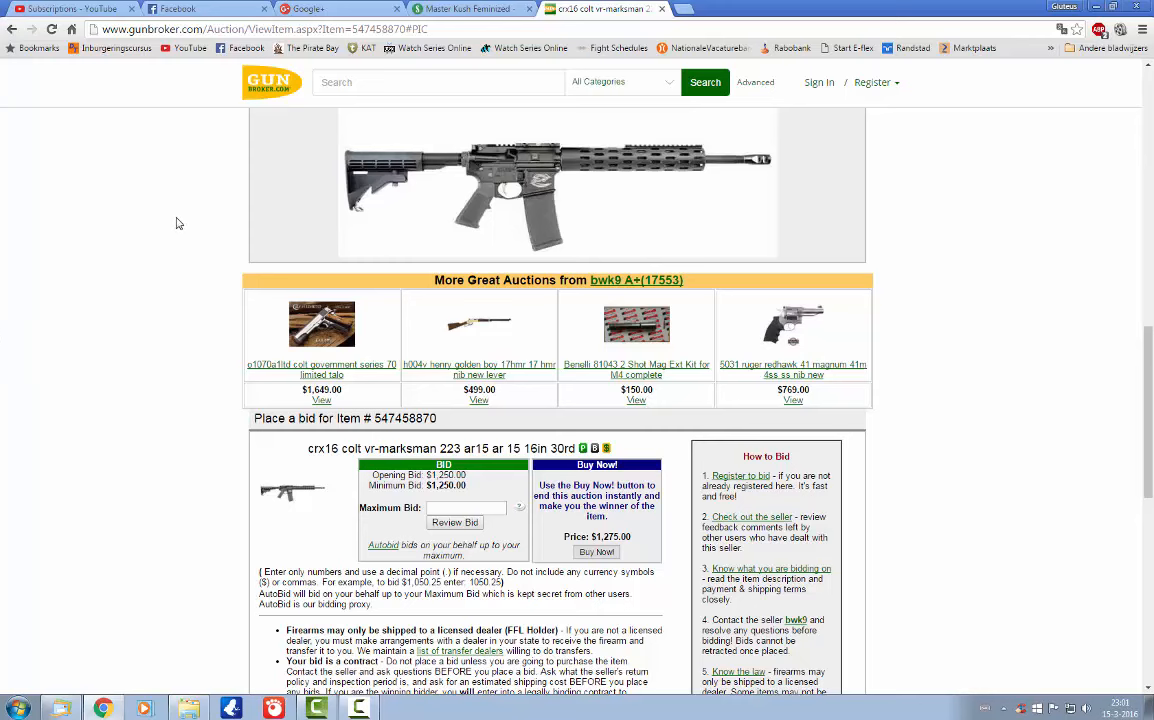
{"action": "mouse_move", "coordinate": [163, 116]}
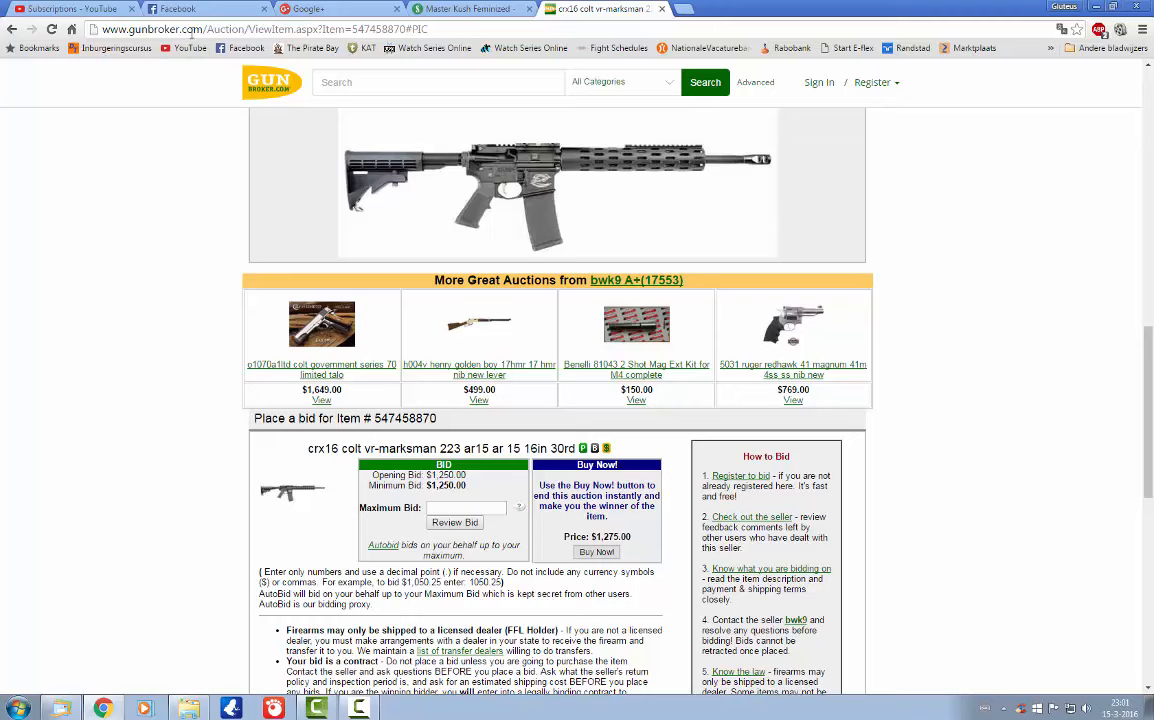
{"action": "right_click", "coordinate": [250, 29]}
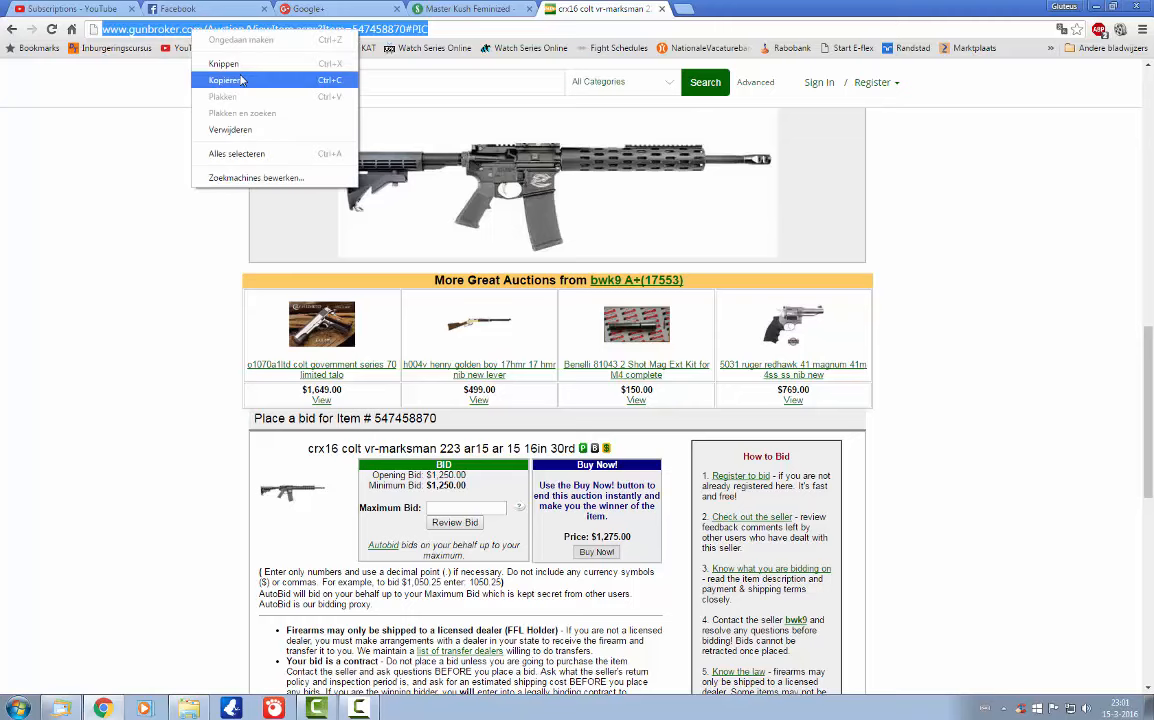
{"action": "left_click", "coordinate": [310, 9]}
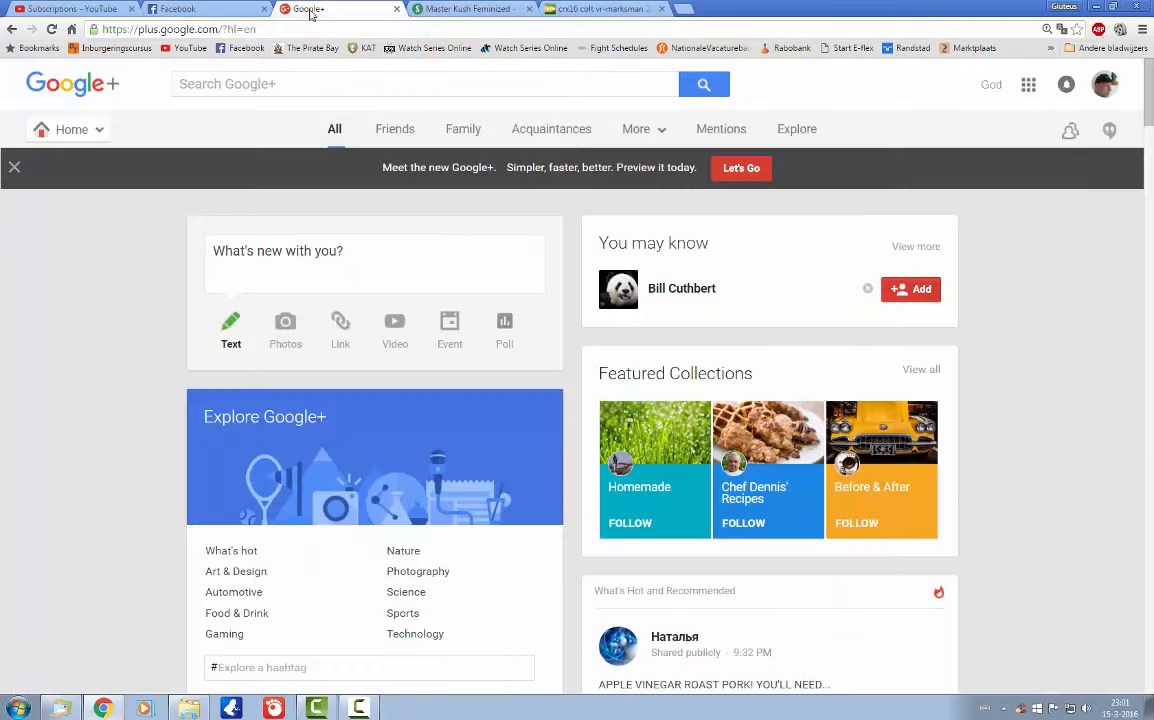
{"action": "mouse_move", "coordinate": [1038, 285]}
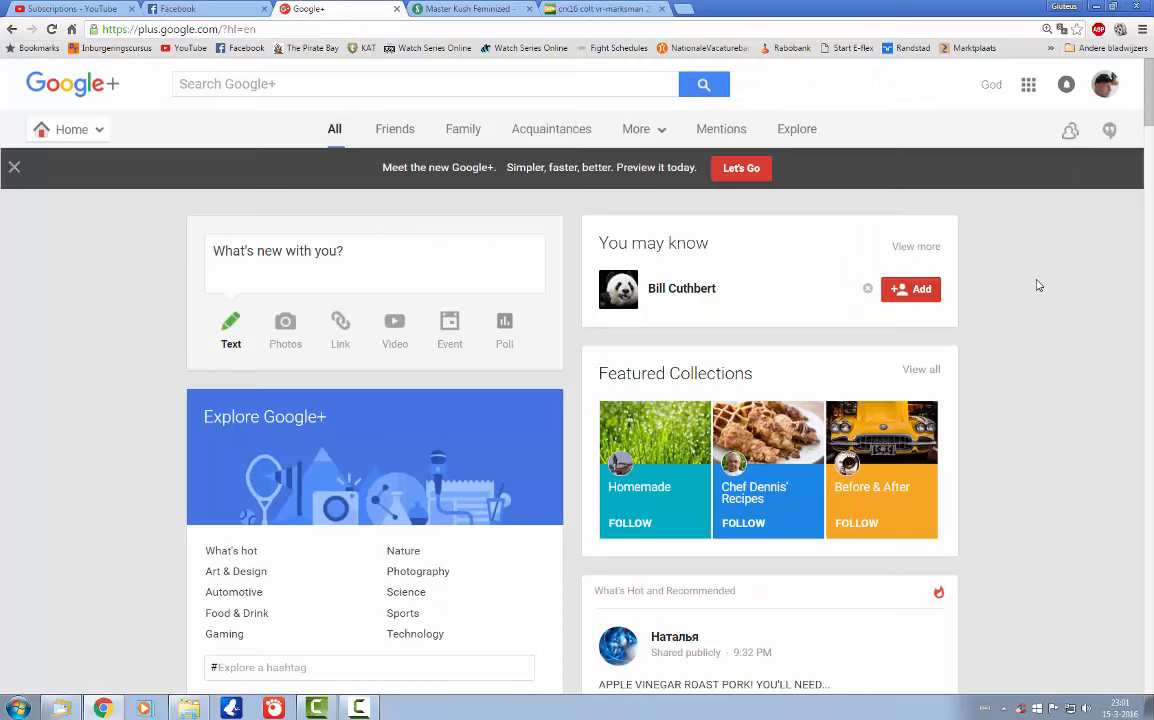
{"action": "mouse_move", "coordinate": [1046, 280]}
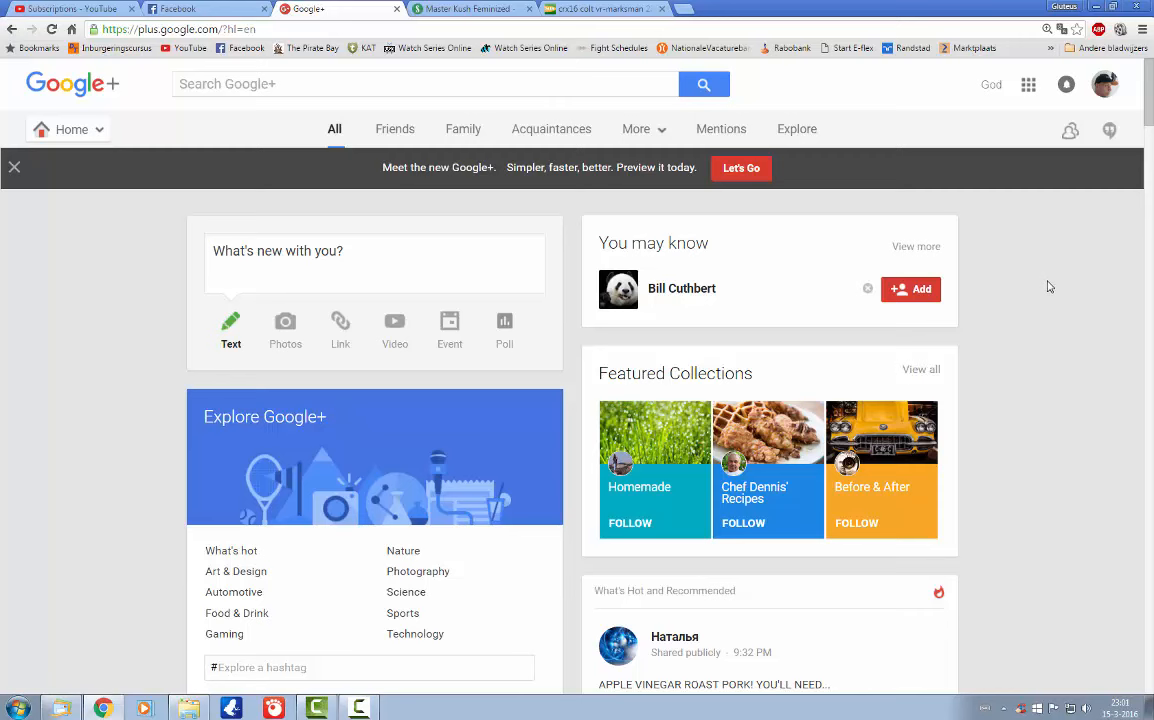
{"action": "mouse_move", "coordinate": [1025, 310]}
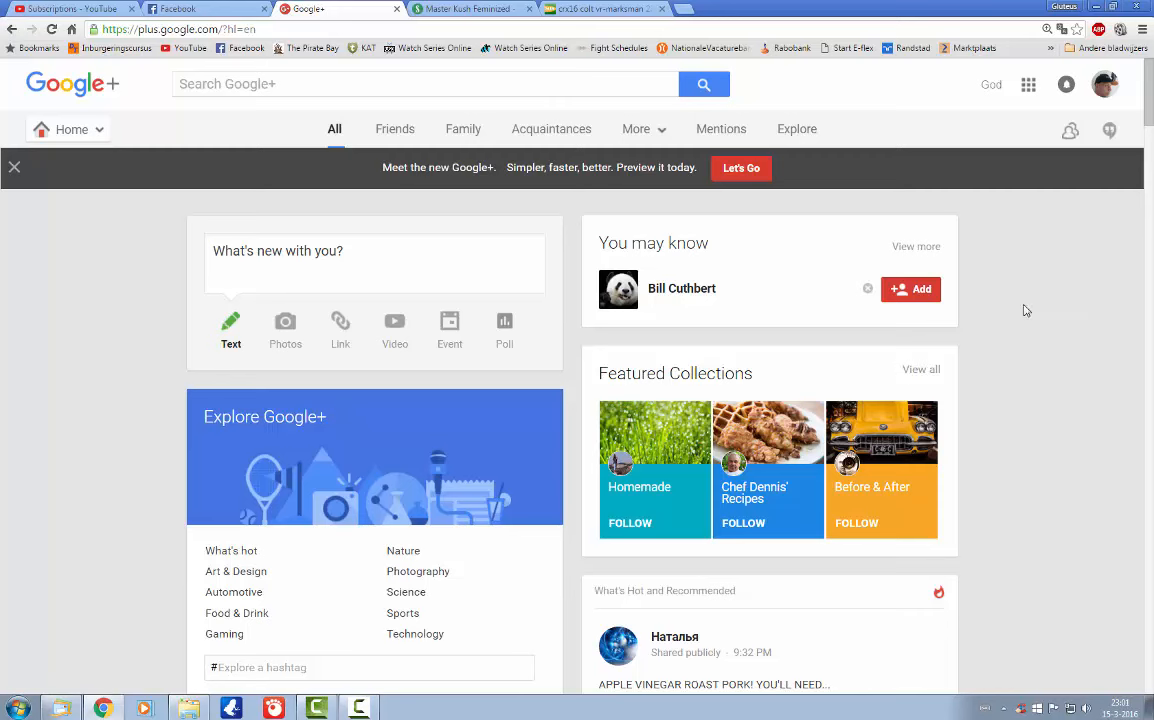
{"action": "mouse_move", "coordinate": [659, 309]}
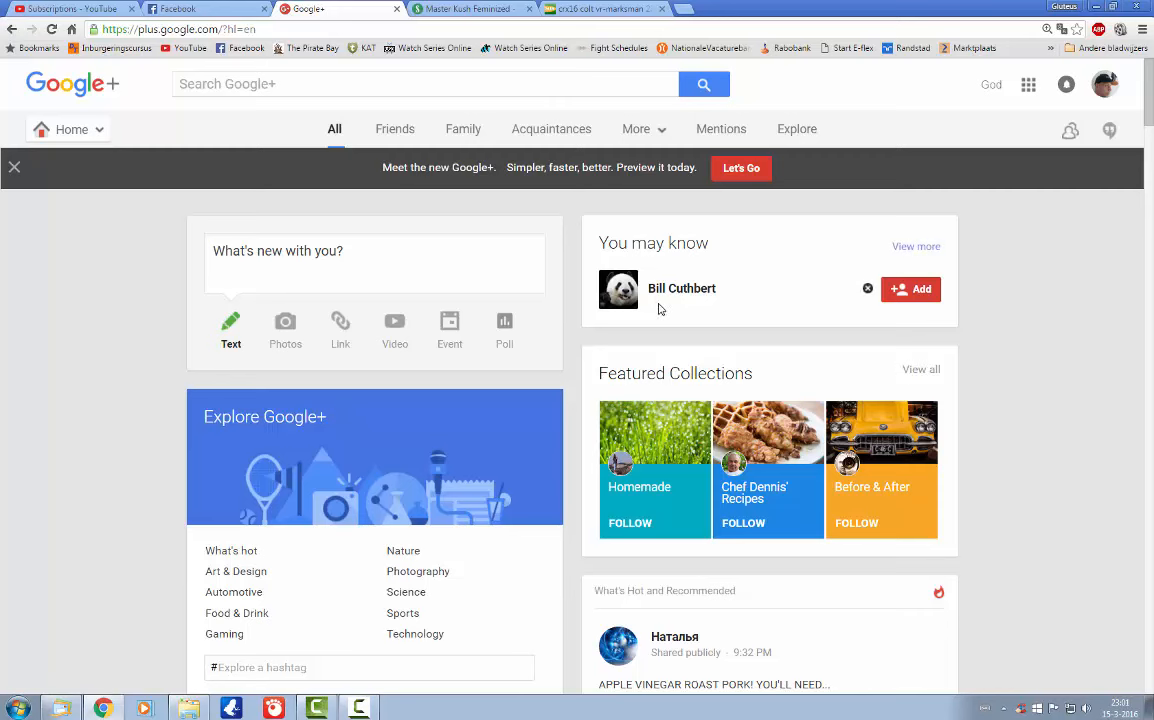
{"action": "mouse_move", "coordinate": [698, 312]}
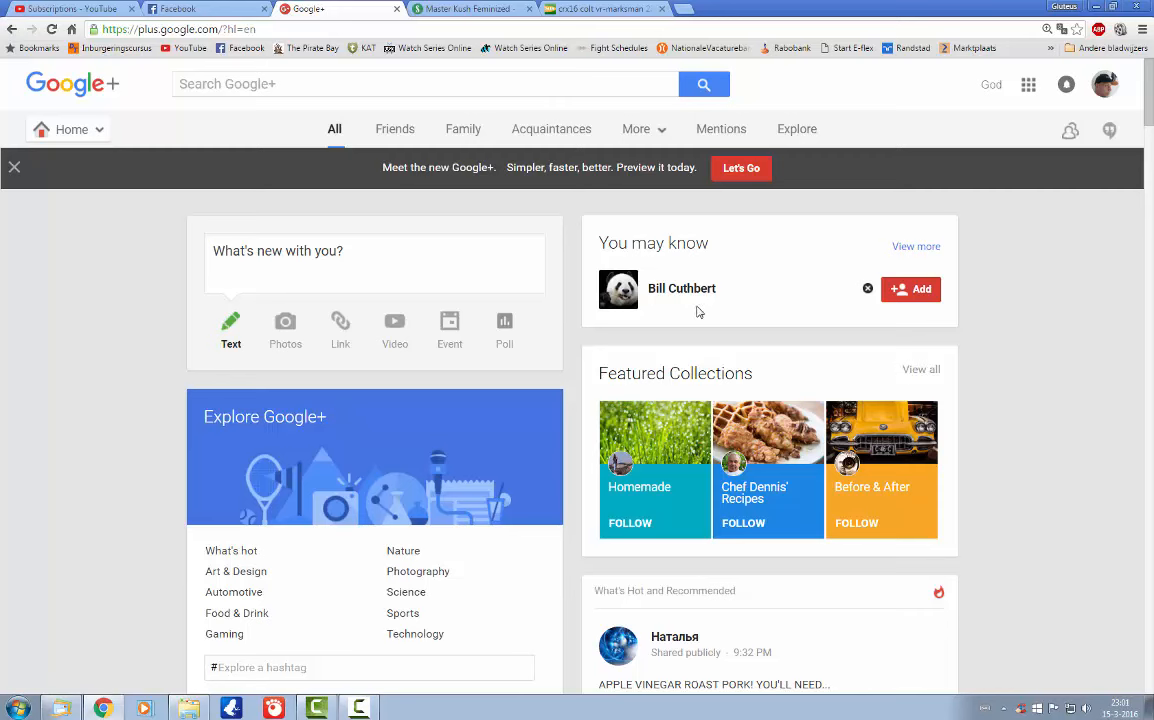
{"action": "mouse_move", "coordinate": [92, 392]}
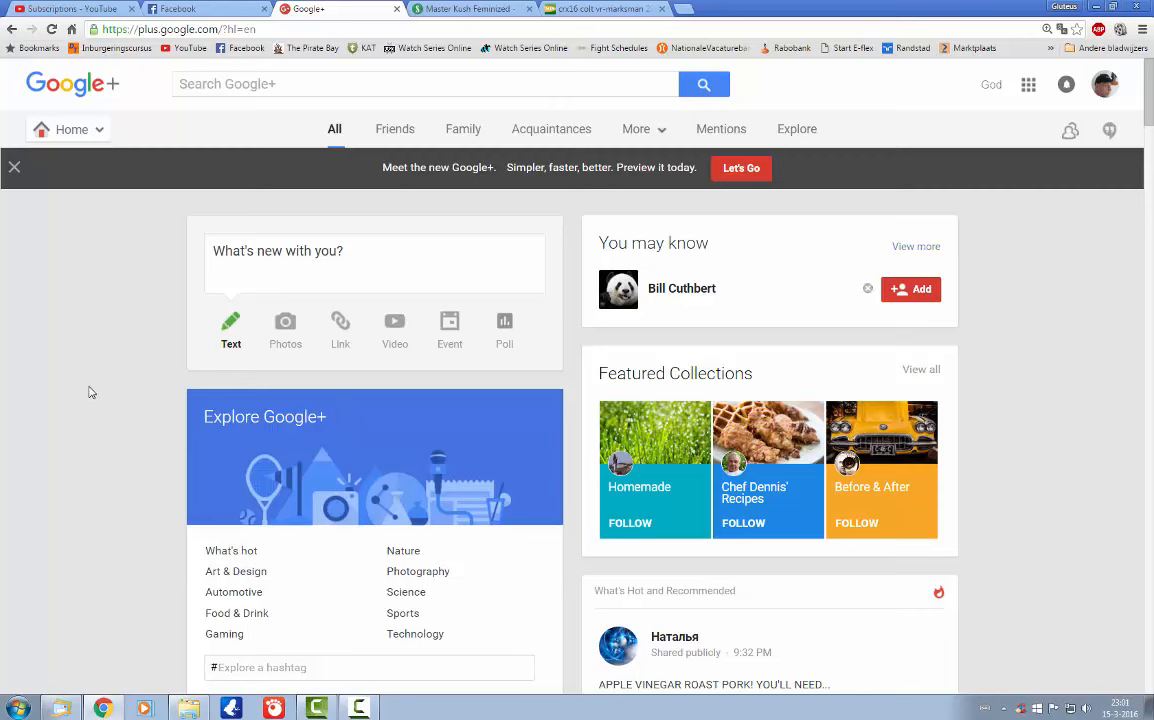
{"action": "mouse_move", "coordinate": [142, 347]}
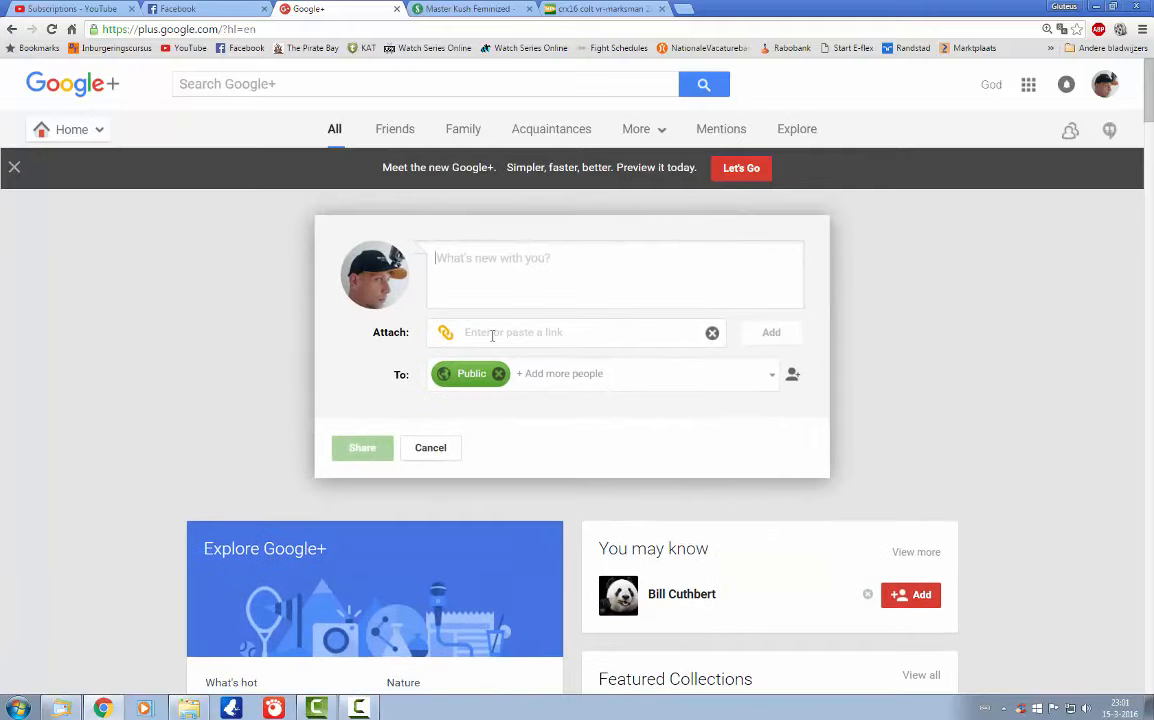
Step: Publicly share the GunBroker listing link (Item=547458870) and dismiss the tips popup
{"action": "type", "text": "/Auction/ViewItem.aspx?Item=547458870#PIC"}
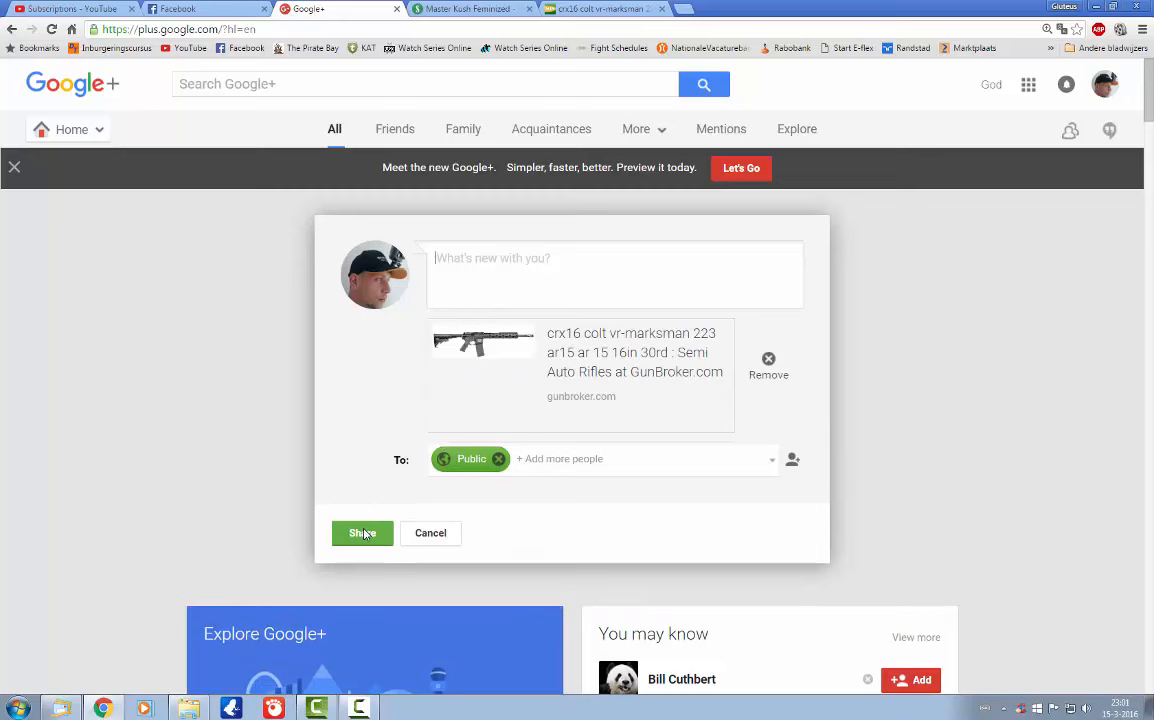
{"action": "left_click", "coordinate": [362, 532]}
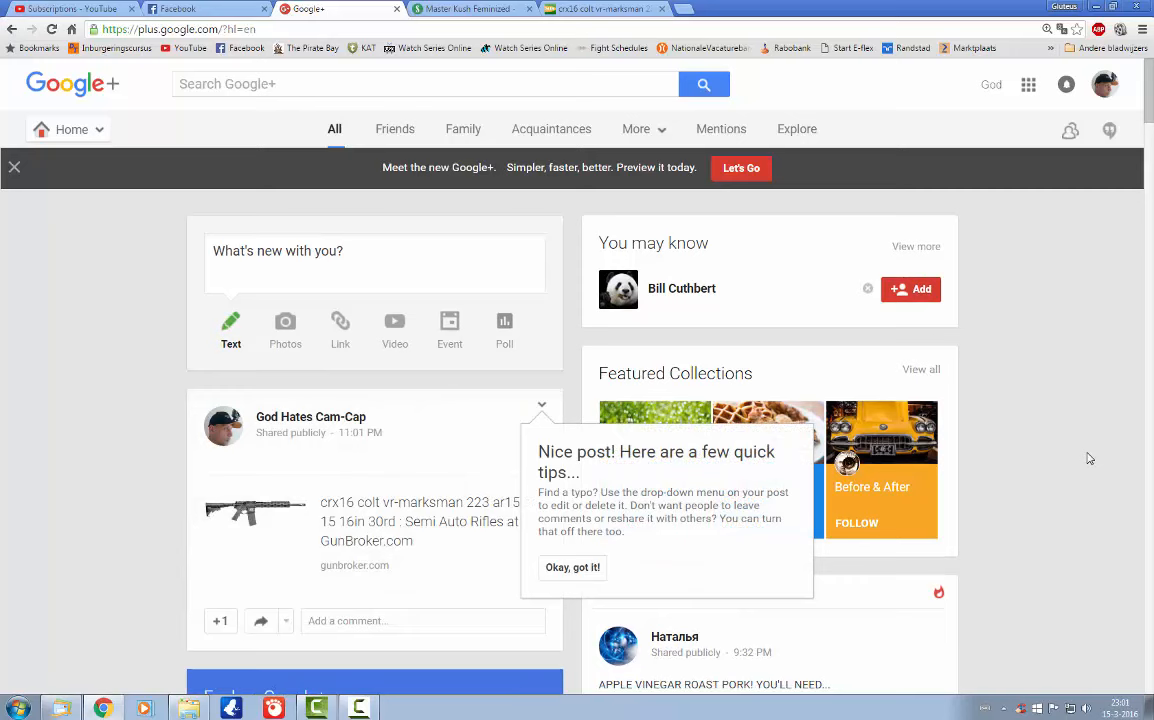
{"action": "mouse_move", "coordinate": [361, 508]}
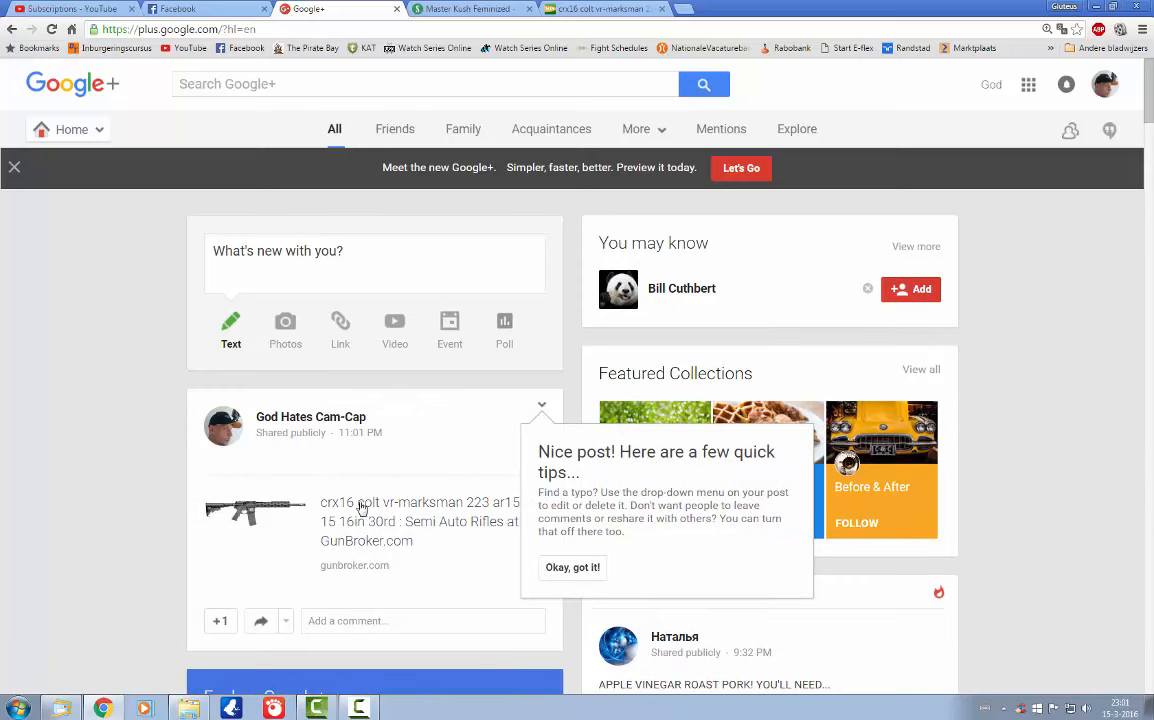
{"action": "left_click", "coordinate": [572, 567]}
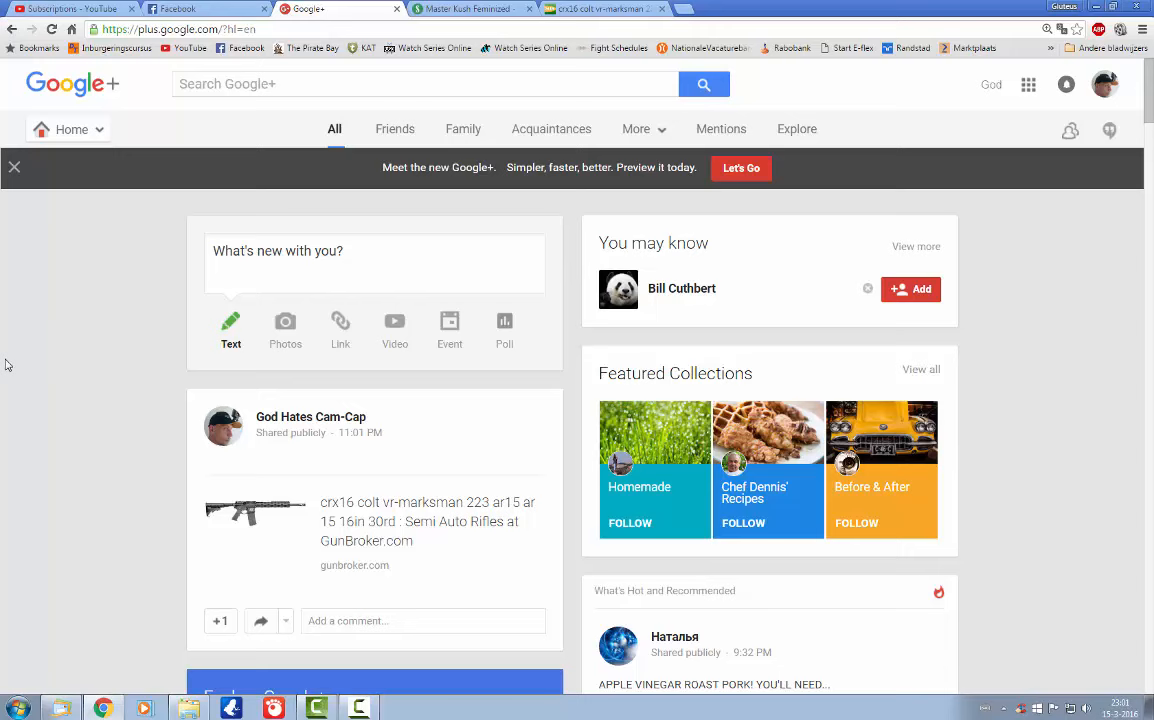
{"action": "mouse_move", "coordinate": [72, 84]}
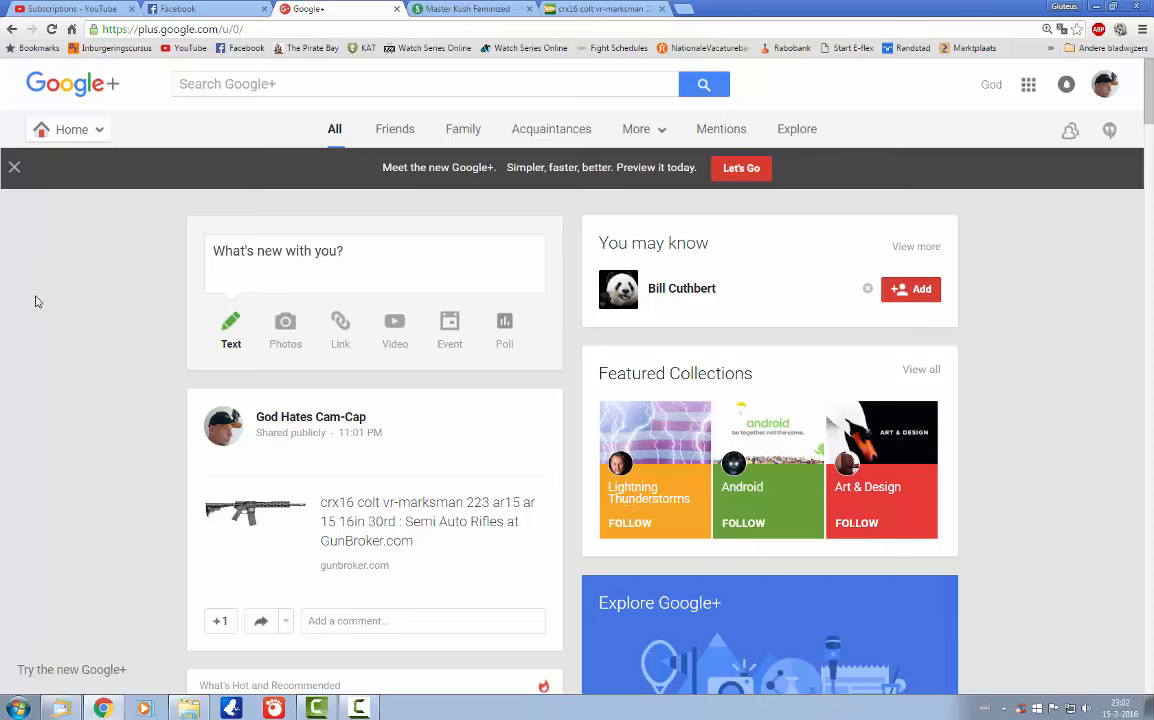
{"action": "mouse_move", "coordinate": [38, 283]}
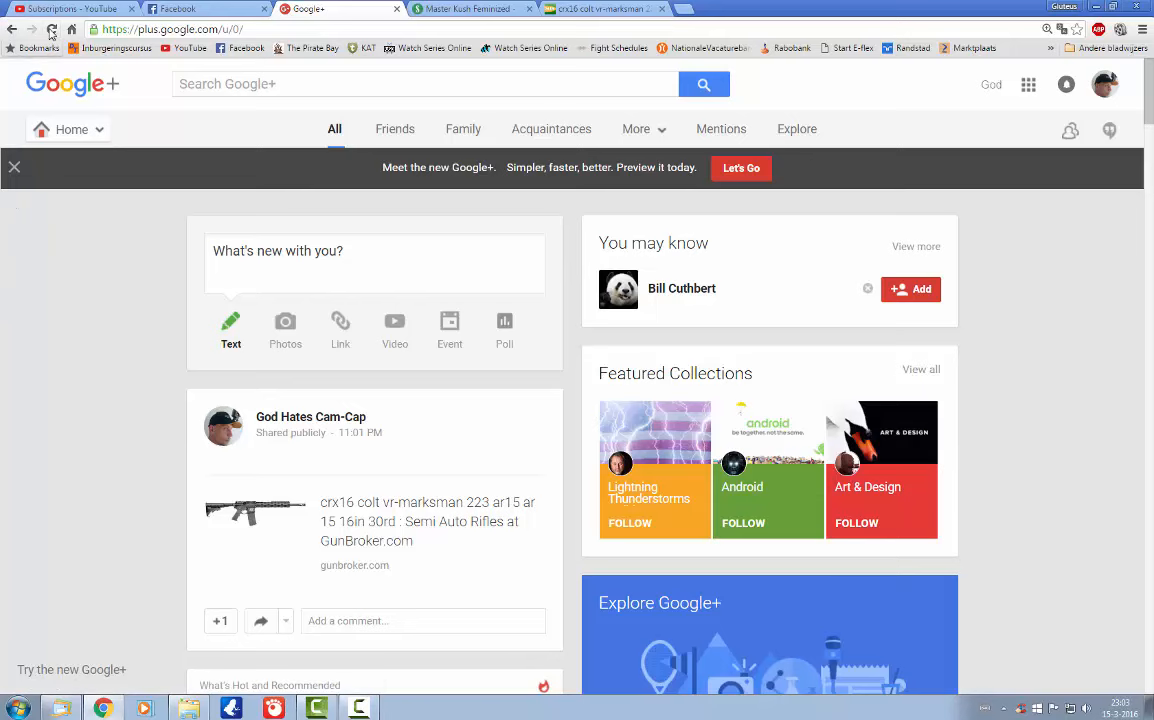
Step: Reload the Google+ feed twice, confirming the GunBroker rifle post remains without warning
{"action": "left_click", "coordinate": [51, 29]}
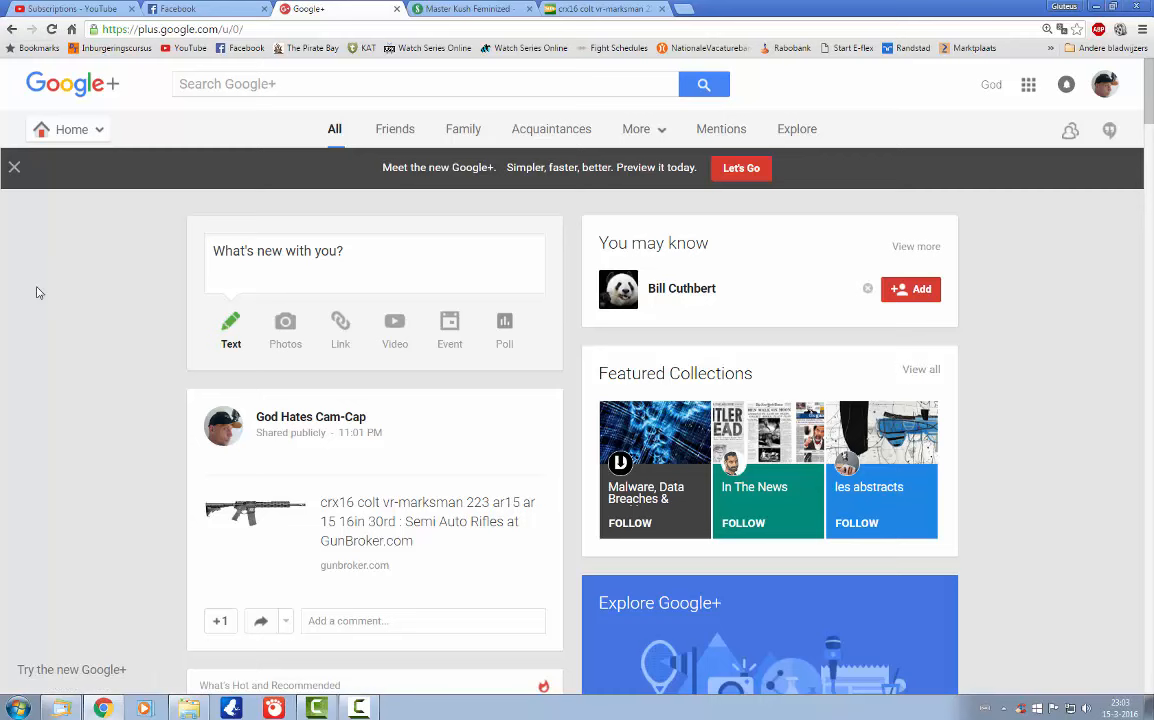
{"action": "mouse_move", "coordinate": [8, 284]}
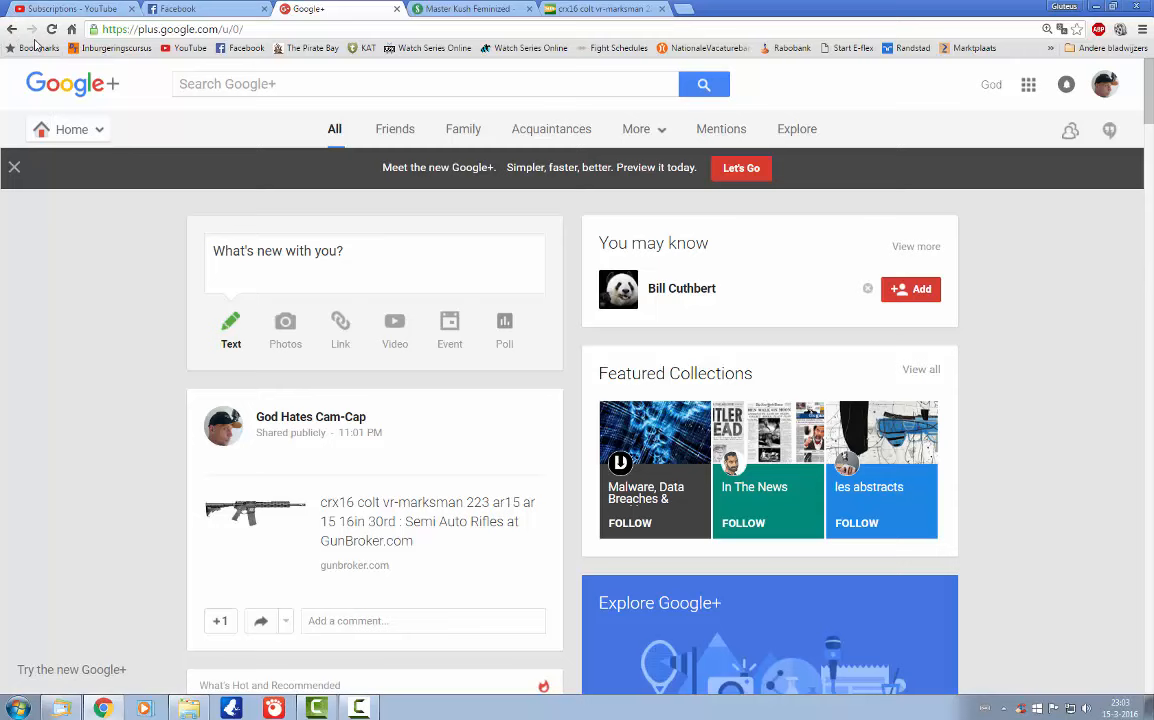
{"action": "left_click", "coordinate": [52, 28]}
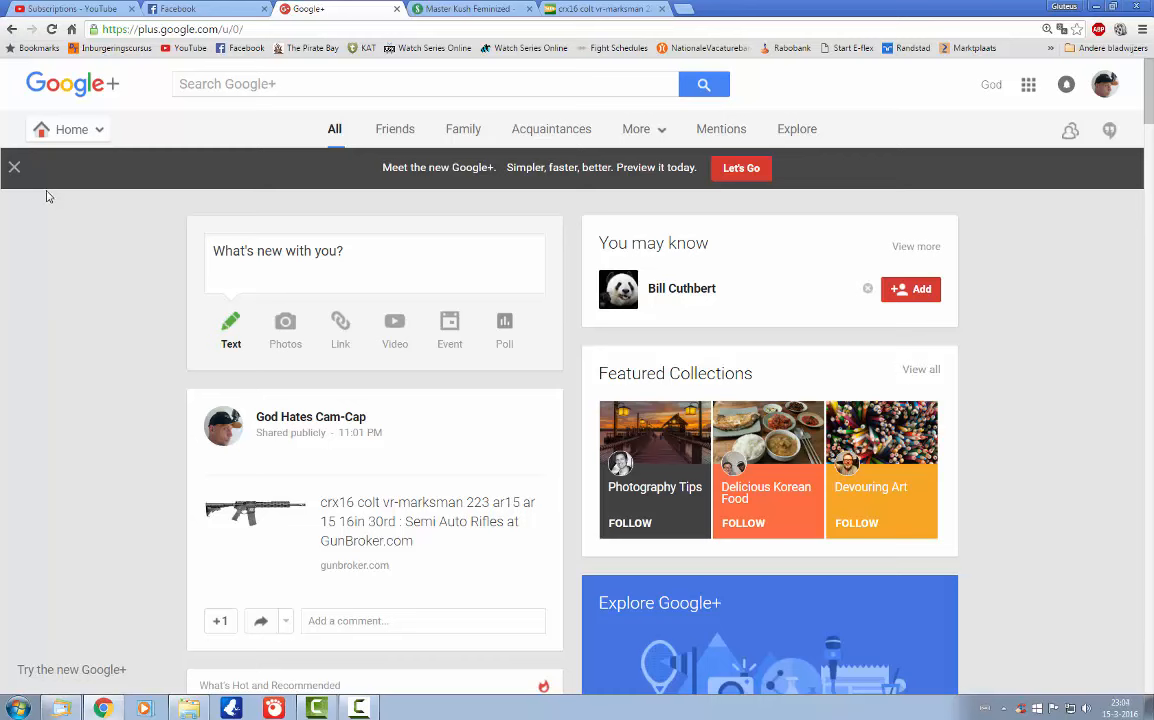
{"action": "mouse_move", "coordinate": [71, 344]}
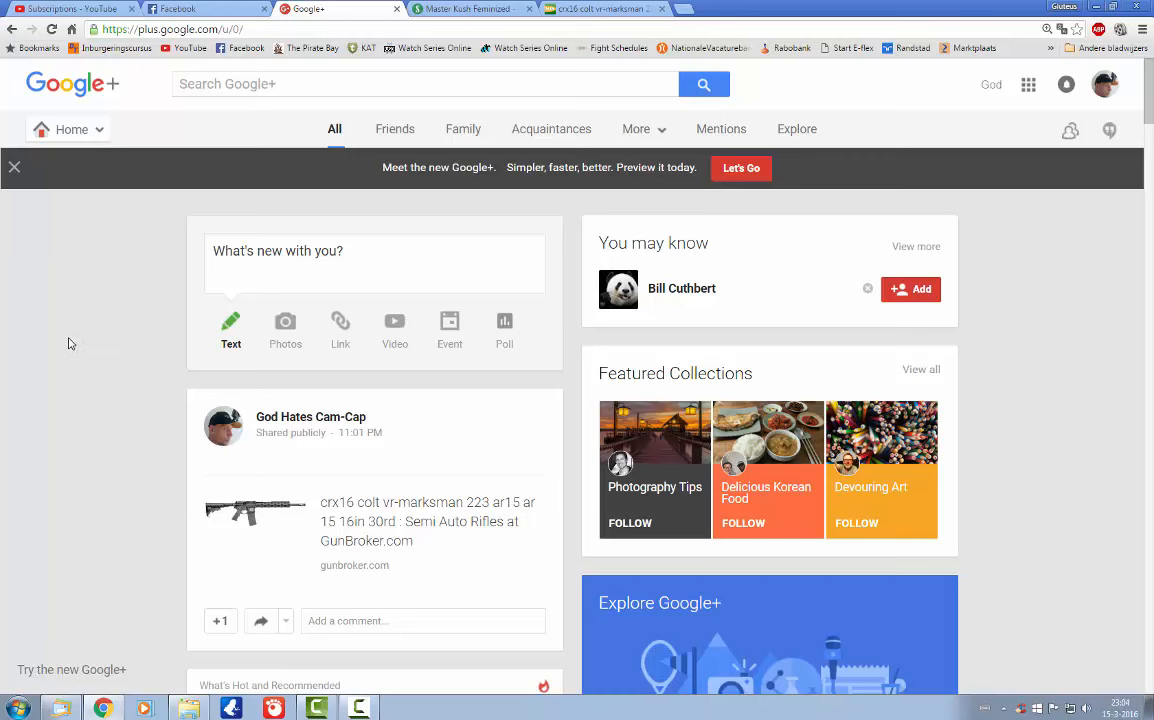